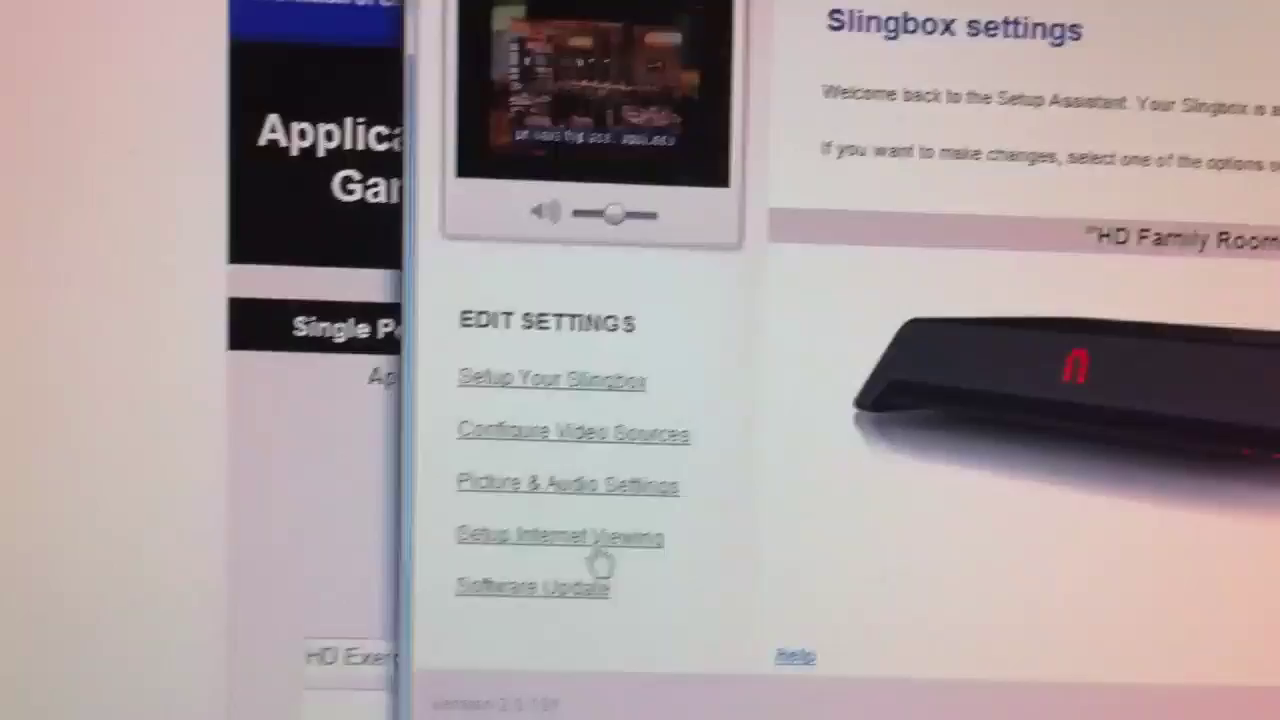
Step: Go to the Setup Internet Viewing page from Edit Settings in the Setup Assistant
click(560, 536)
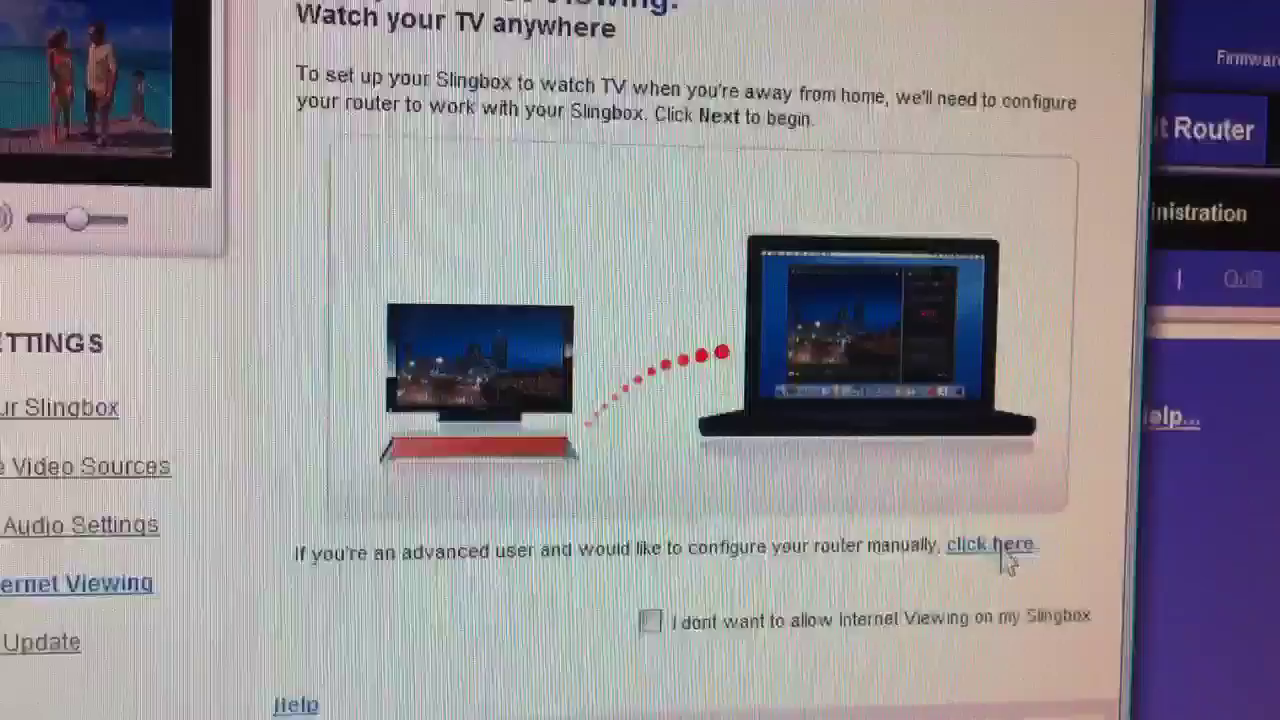